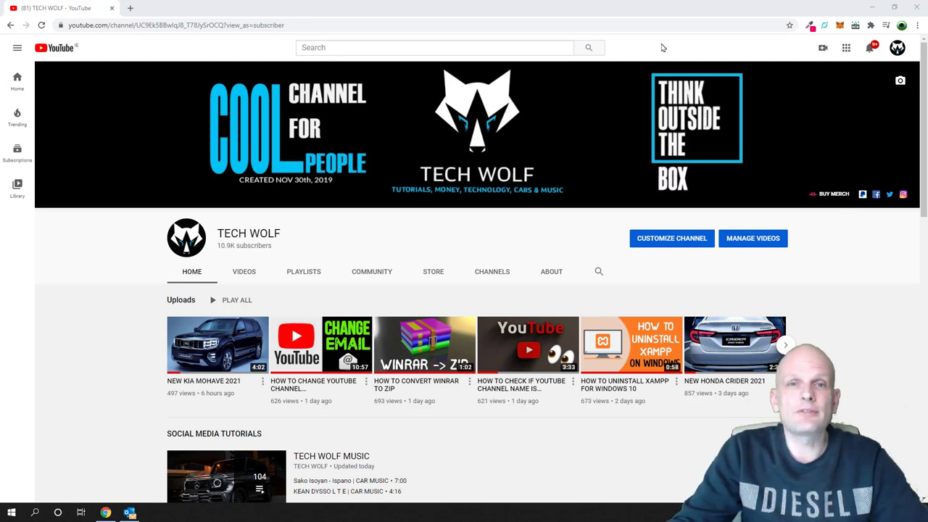
mouse_move(232, 53)
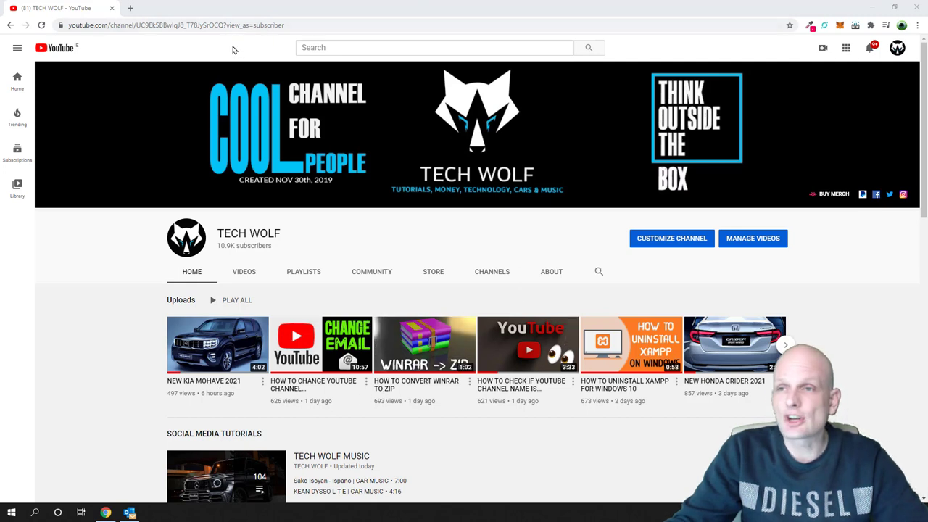
mouse_move(824, 73)
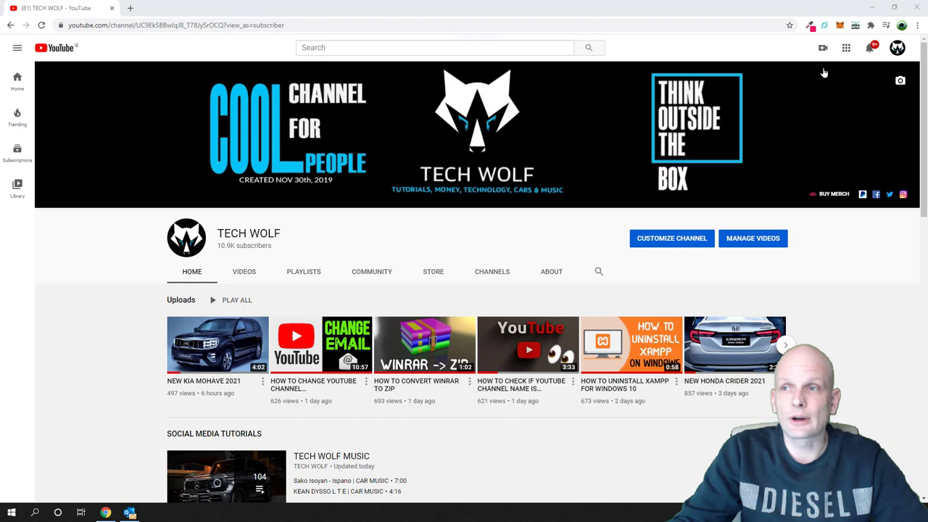
mouse_move(846, 48)
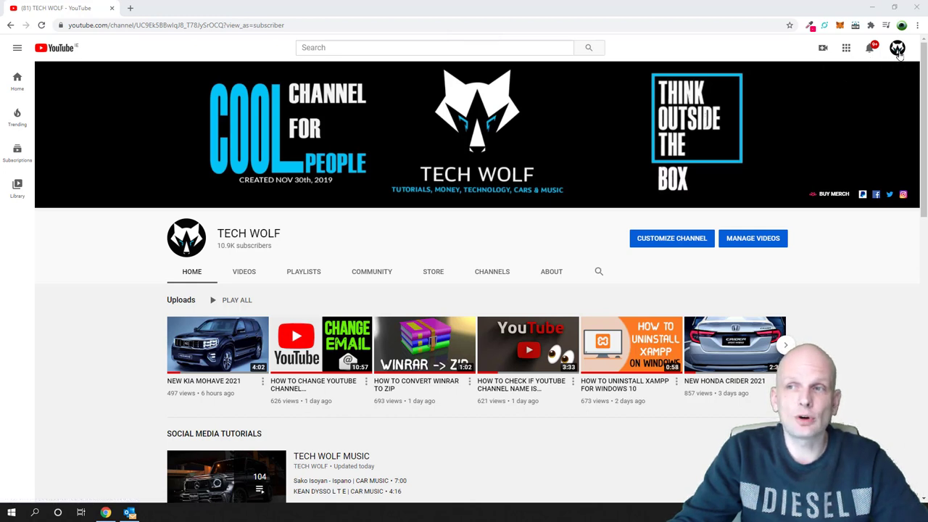
Open YouTube Studio from the profile avatar's account menu
left_click(898, 48)
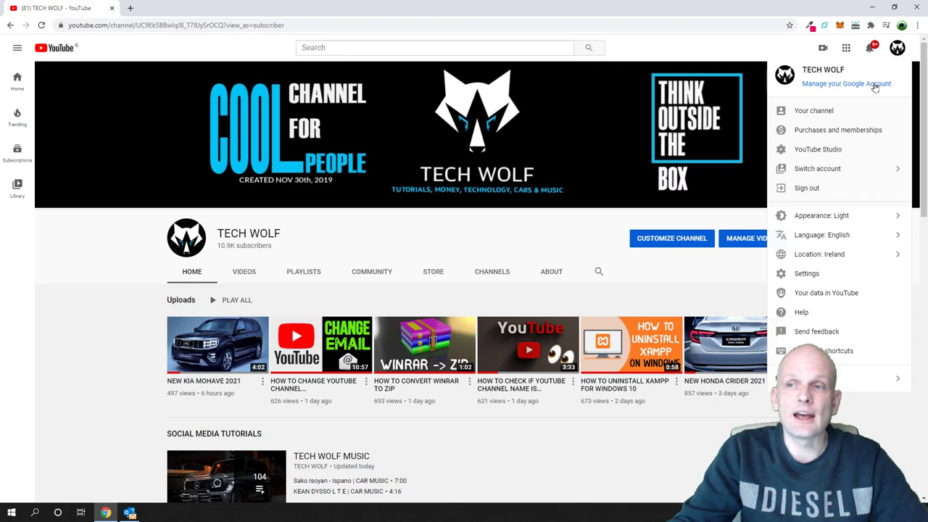
mouse_move(817, 149)
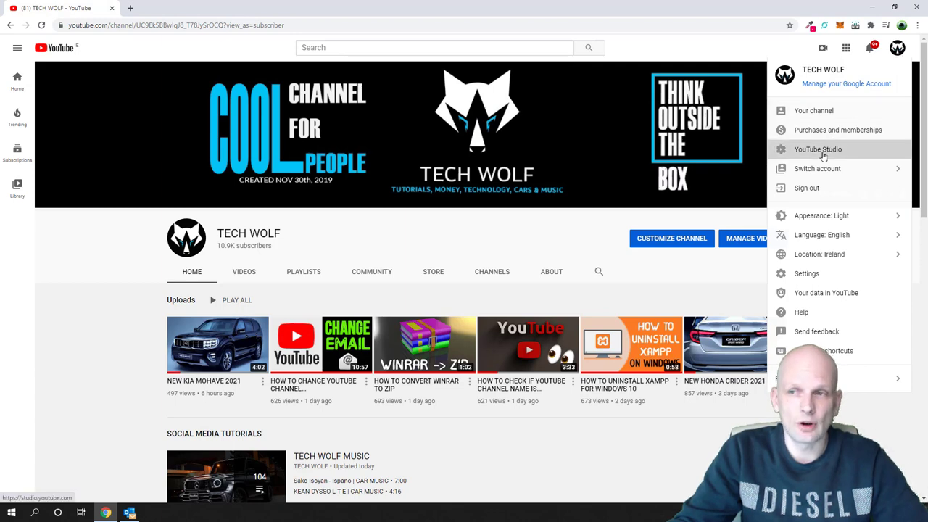
left_click(817, 148)
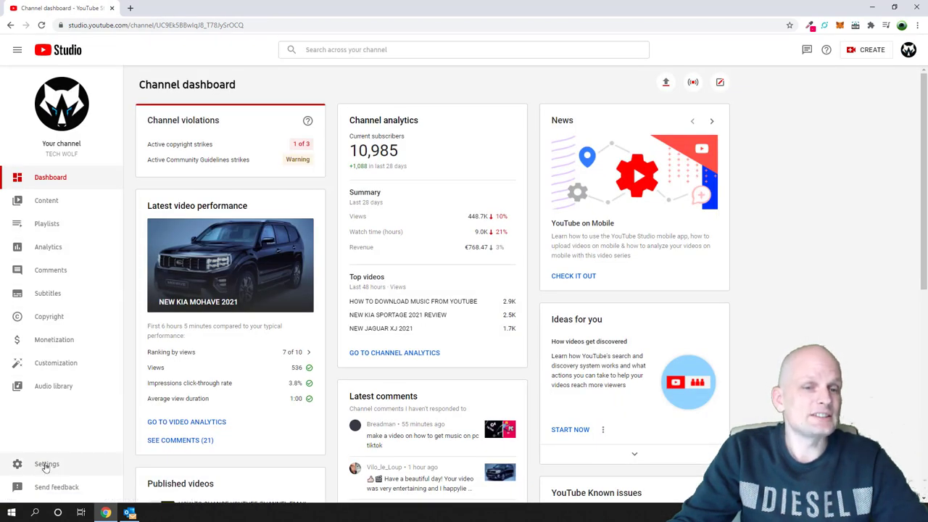
Open Studio Settings and switch to the Channel section
left_click(46, 464)
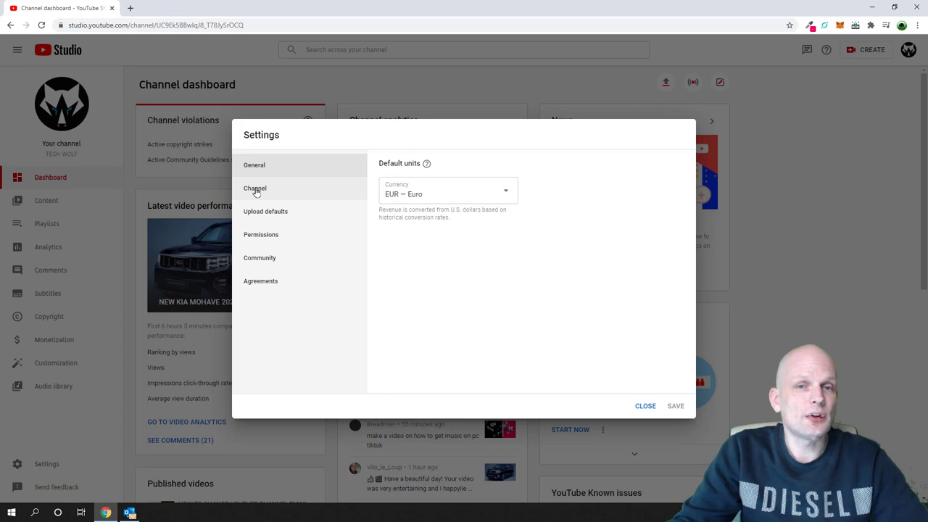
mouse_move(258, 196)
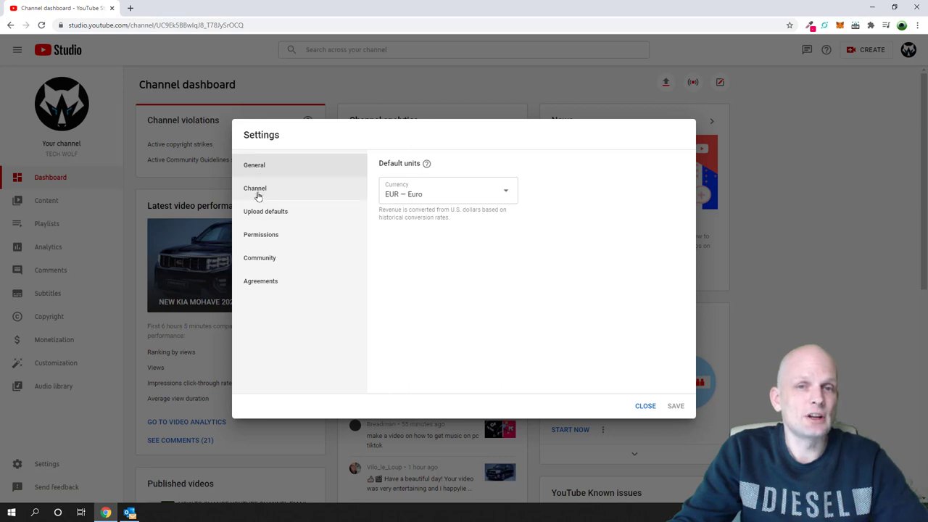
mouse_move(260, 180)
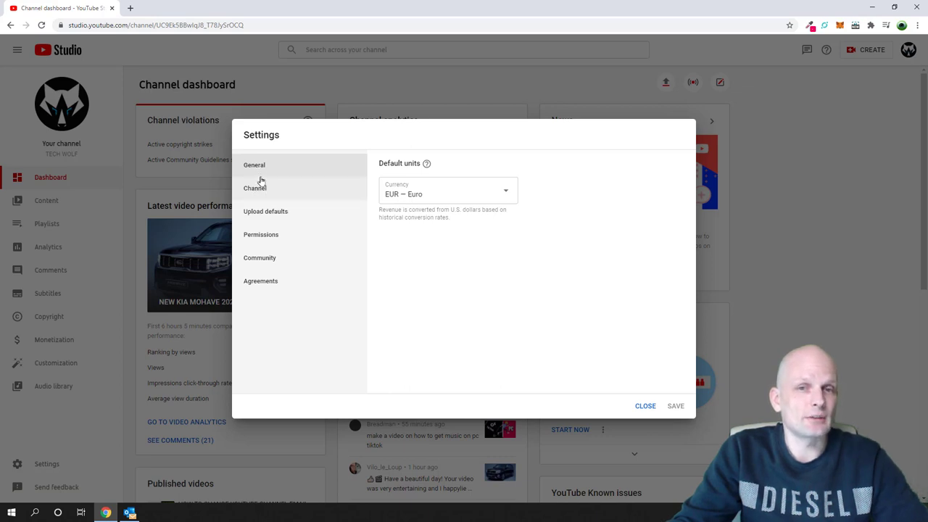
left_click(254, 188)
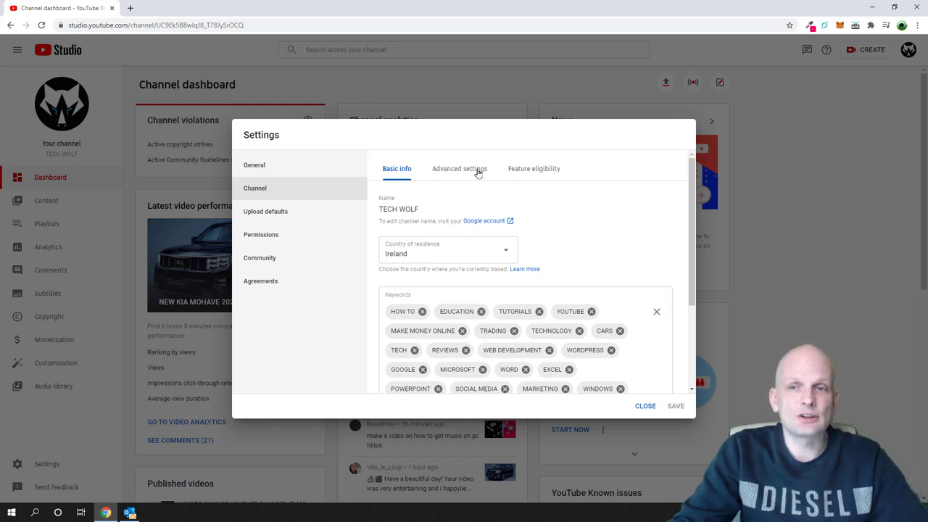
mouse_move(457, 176)
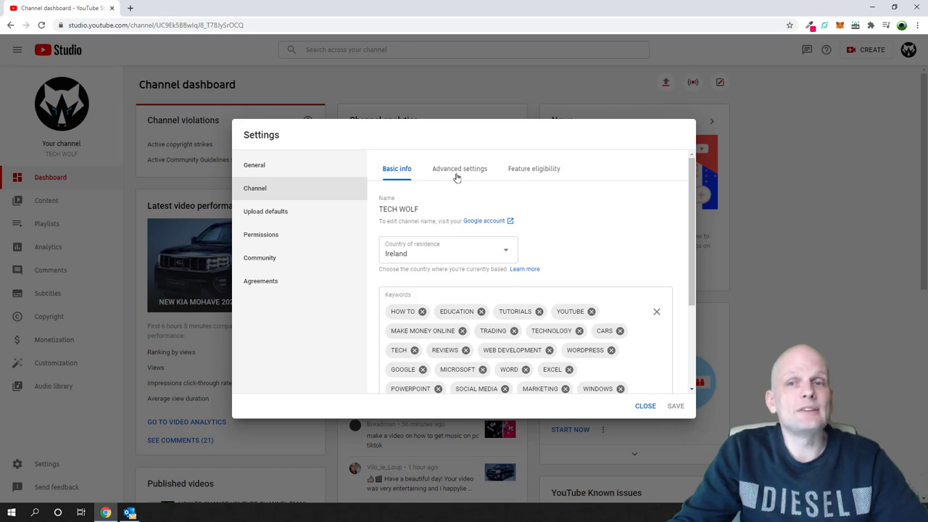
mouse_move(540, 178)
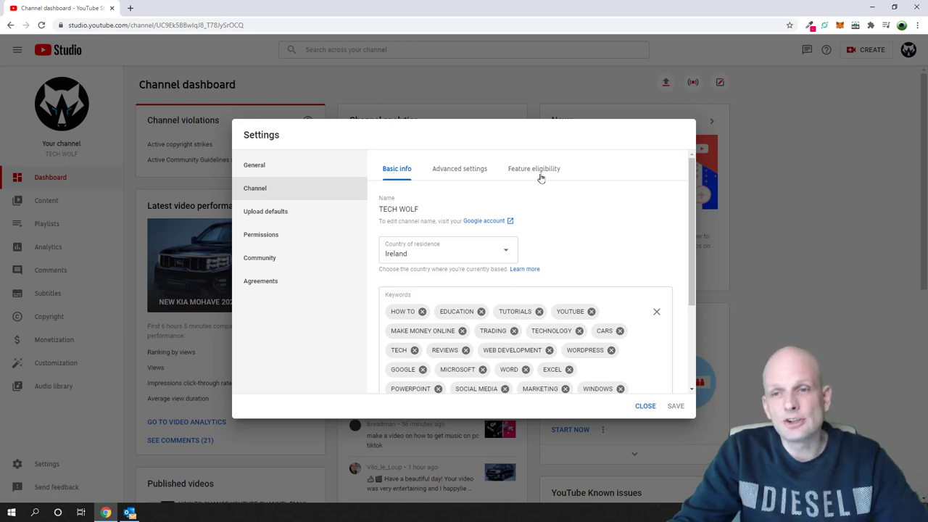
mouse_move(524, 177)
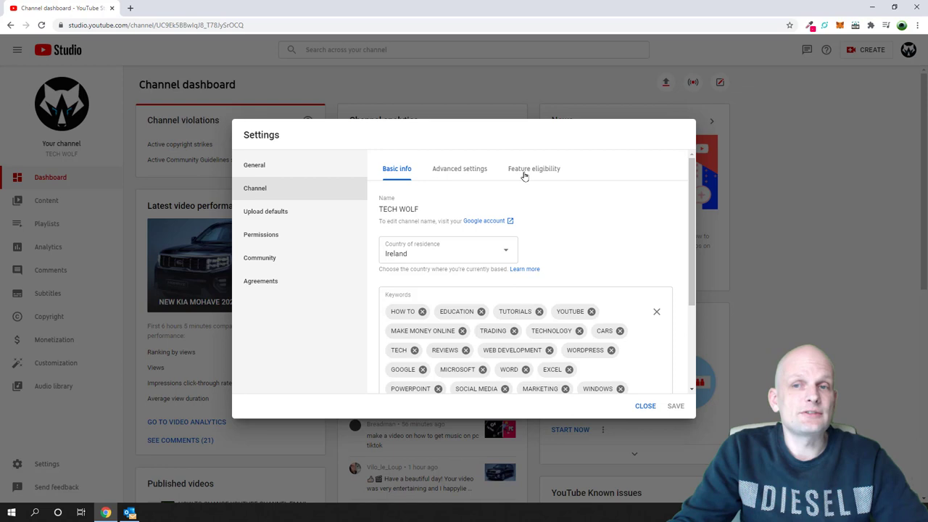
Show the Feature eligibility tab, briefly expanding and collapsing Default Features
left_click(533, 168)
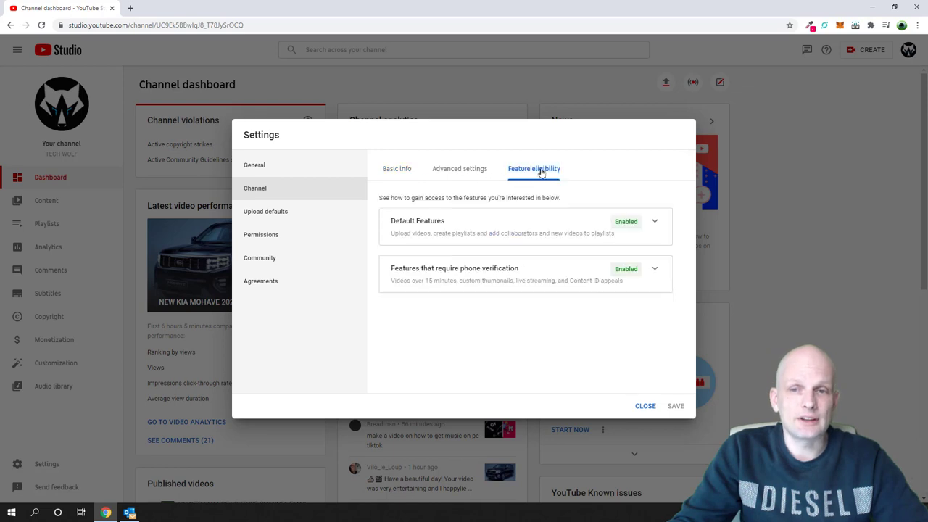
mouse_move(557, 182)
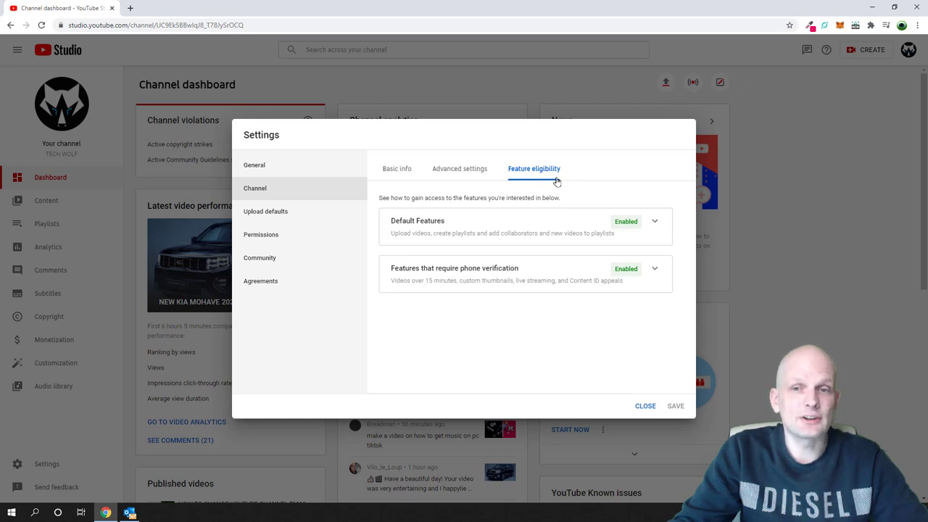
mouse_move(444, 251)
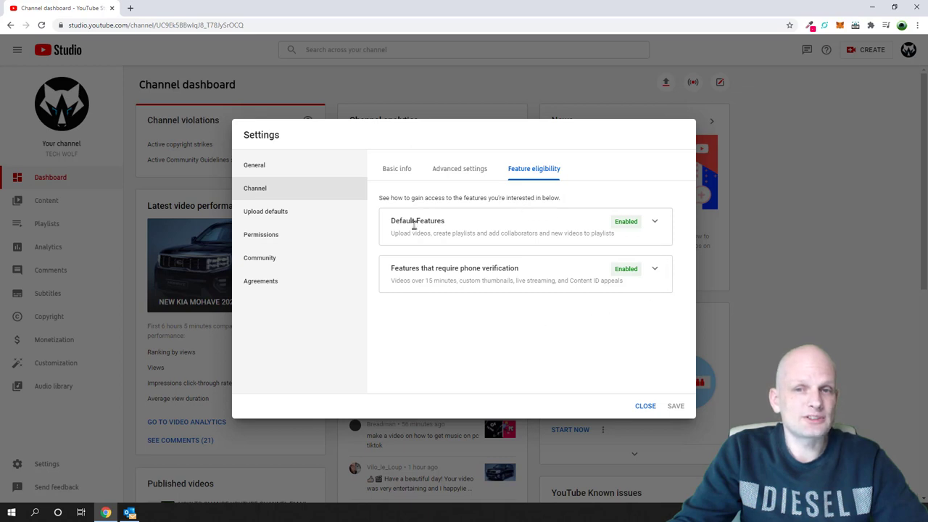
mouse_move(386, 223)
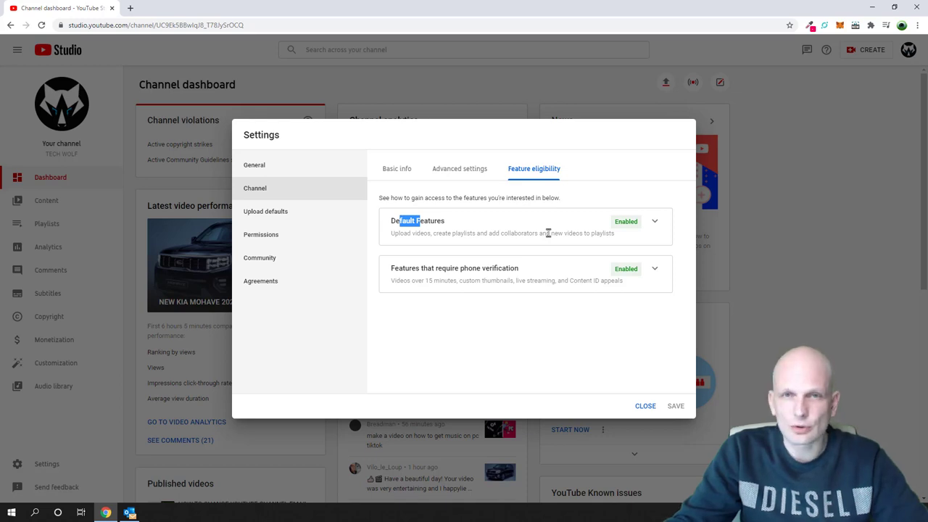
mouse_move(578, 254)
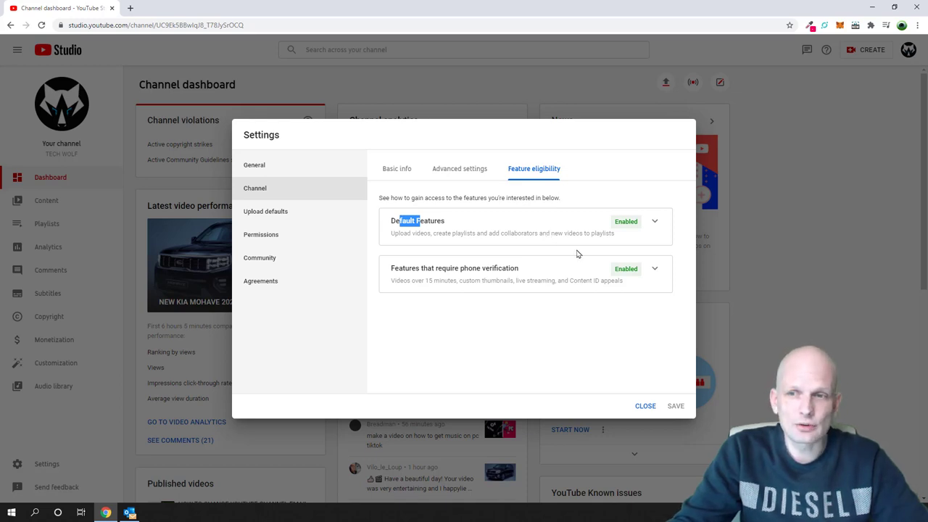
left_click(654, 221)
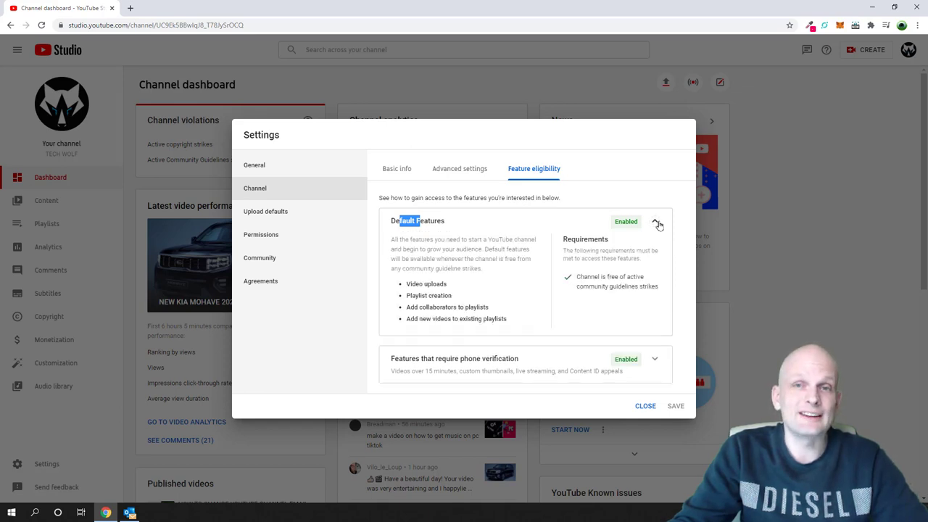
left_click(654, 221)
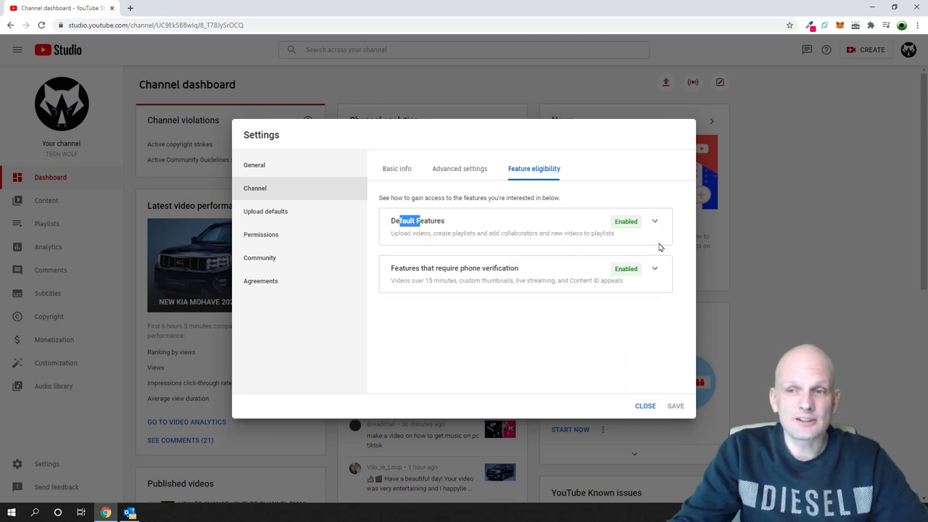
Expand the Features that require phone verification card to list longer videos, thumbnails and live streaming
left_click(654, 268)
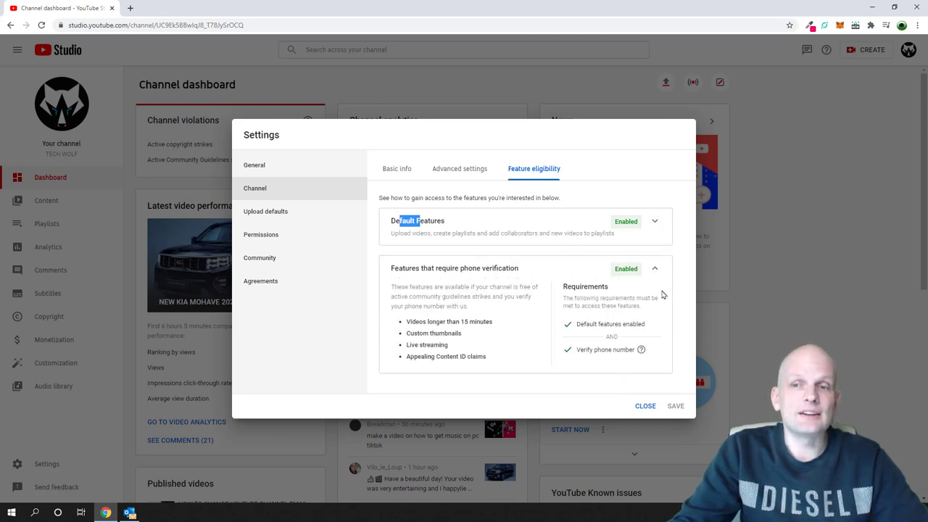
mouse_move(433, 280)
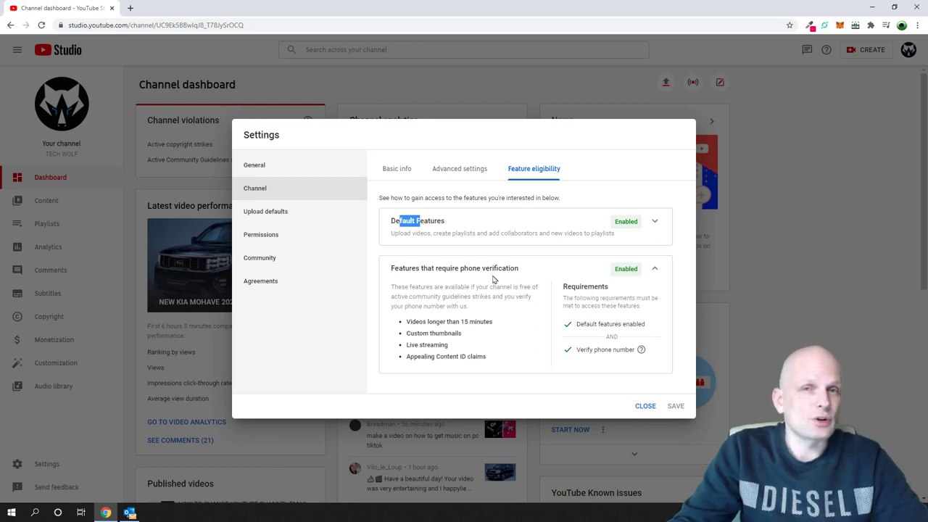
mouse_move(606, 358)
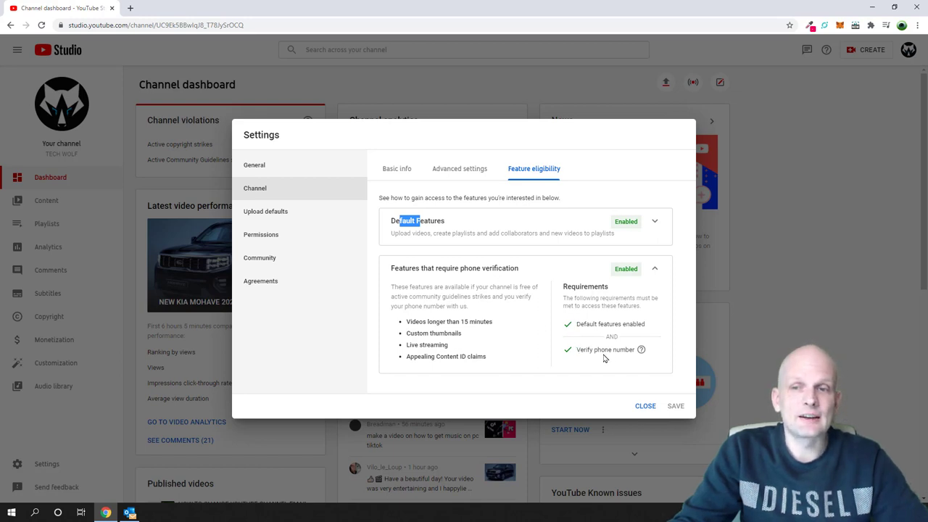
mouse_move(605, 322)
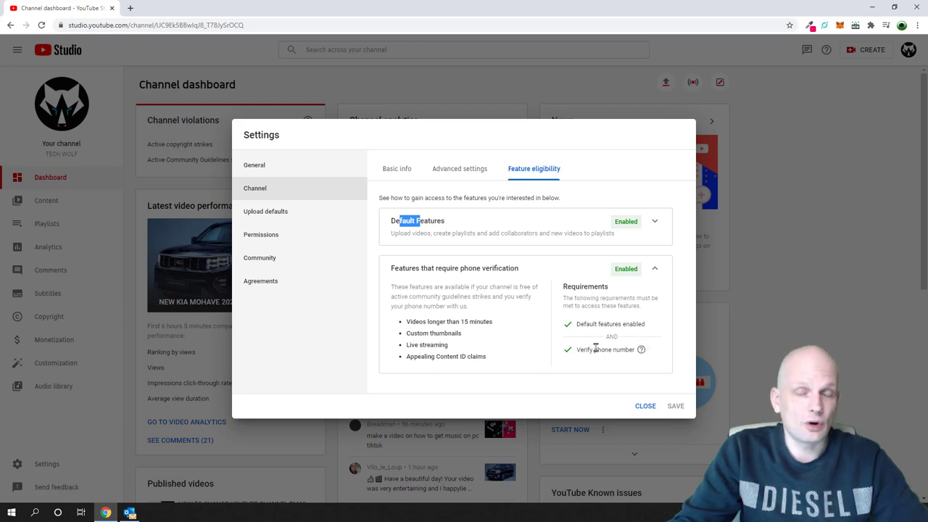
mouse_move(626, 361)
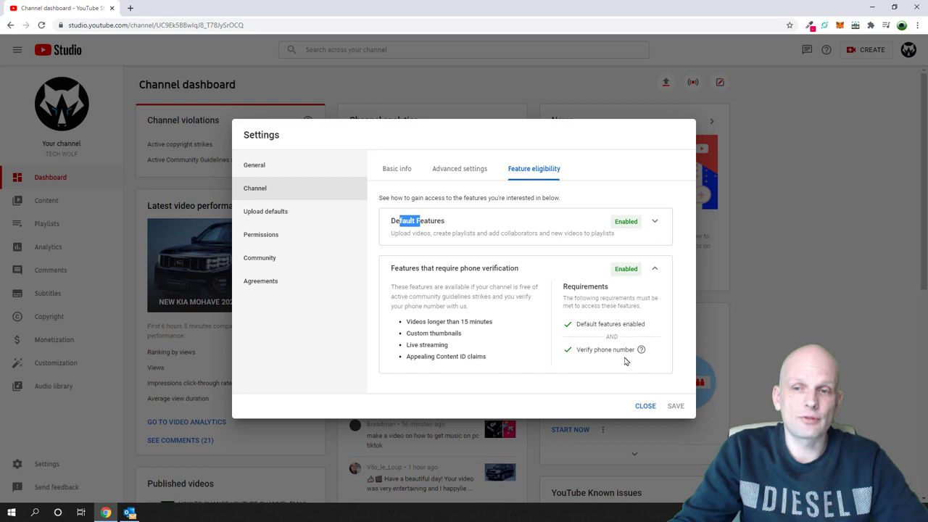
mouse_move(627, 343)
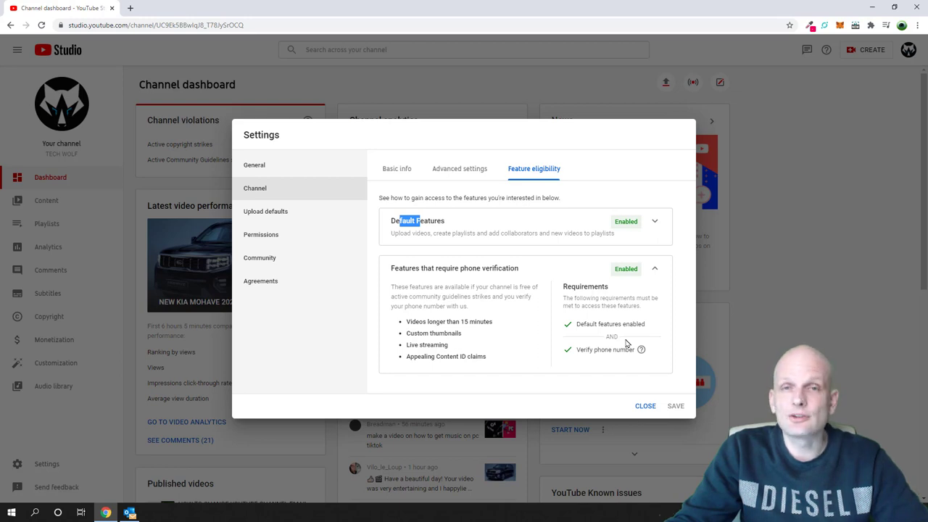
mouse_move(585, 287)
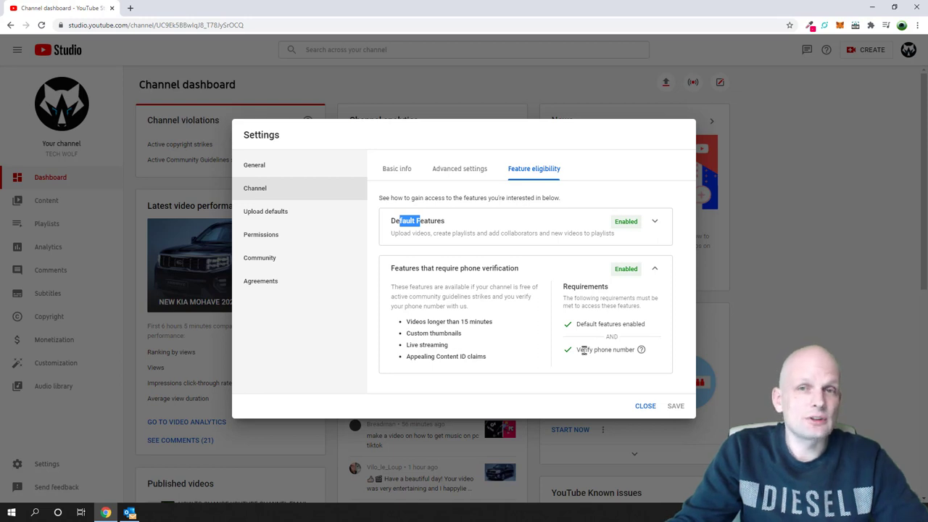
mouse_move(398, 339)
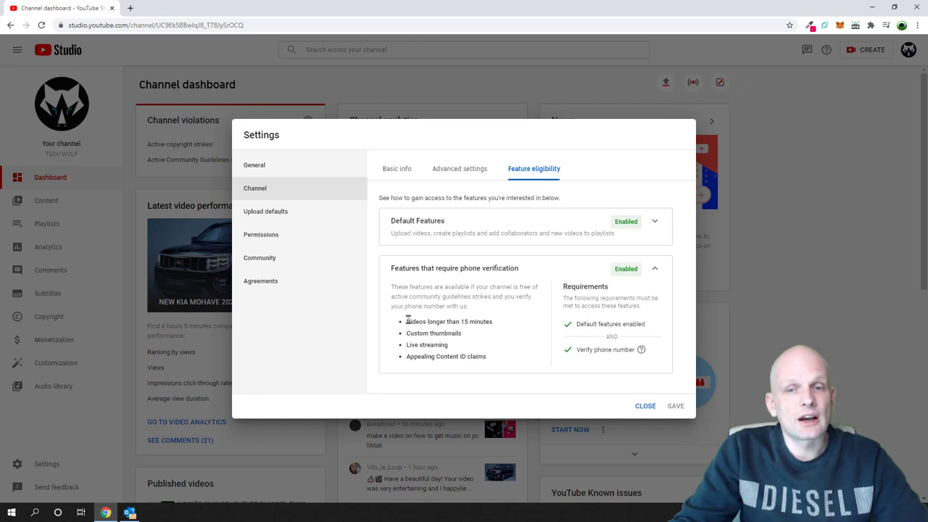
double_click(414, 321)
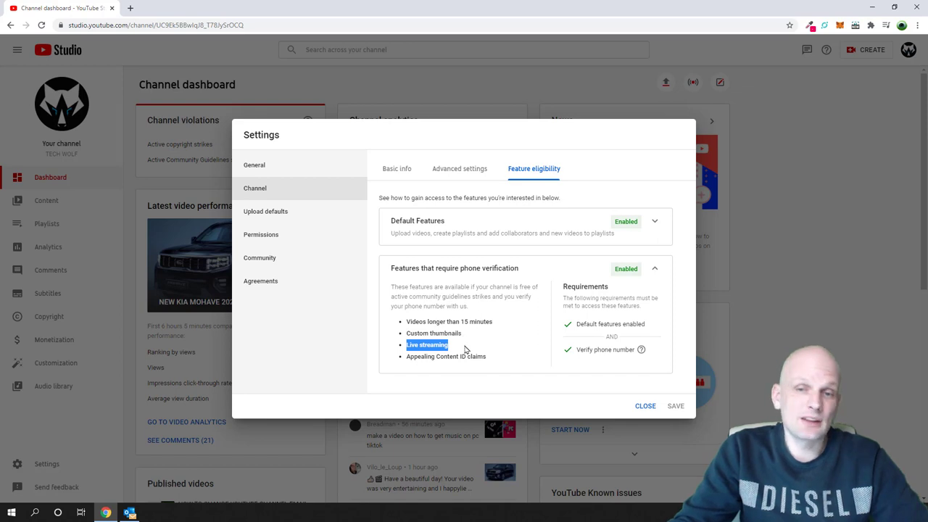
mouse_move(455, 343)
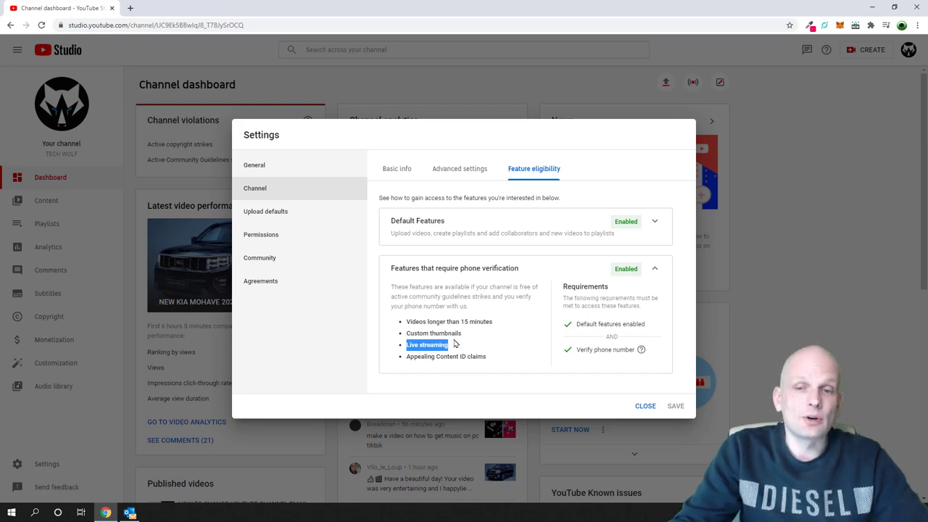